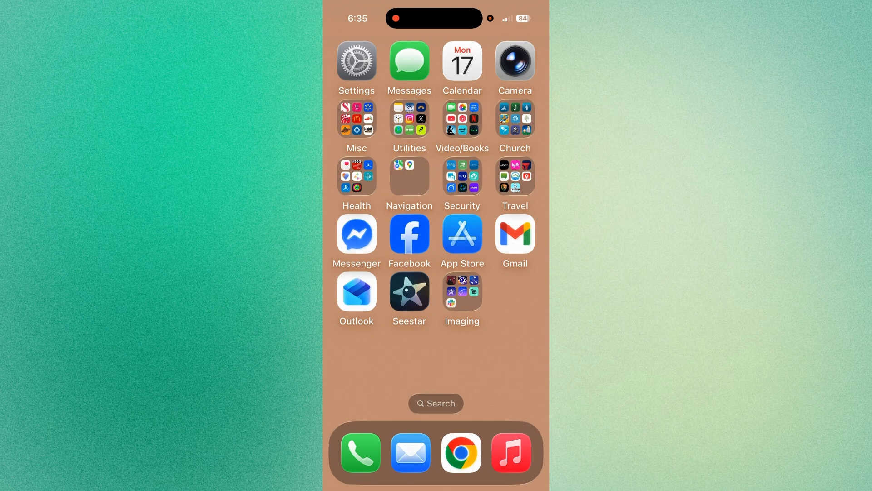
Step: Launch the Seestar telescope app from the iOS home screen
left_click(408, 291)
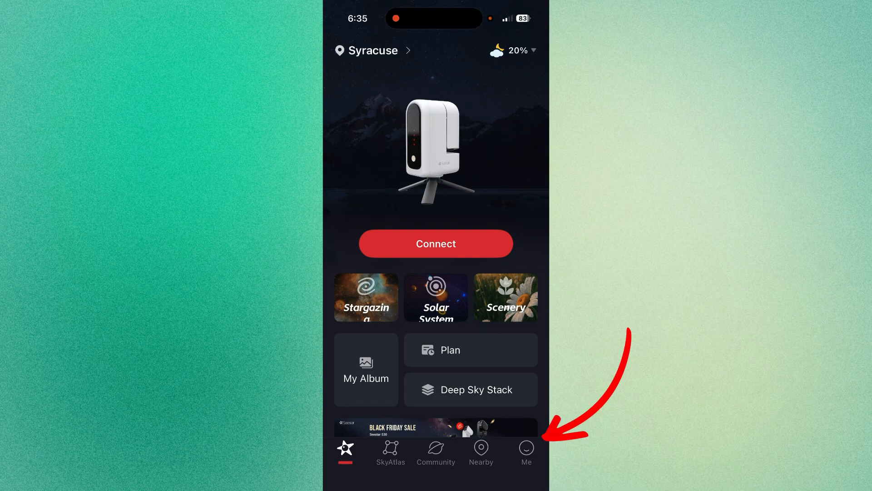
Step: Go to the Me page that leads to Telescope Network and the home S30
left_click(525, 451)
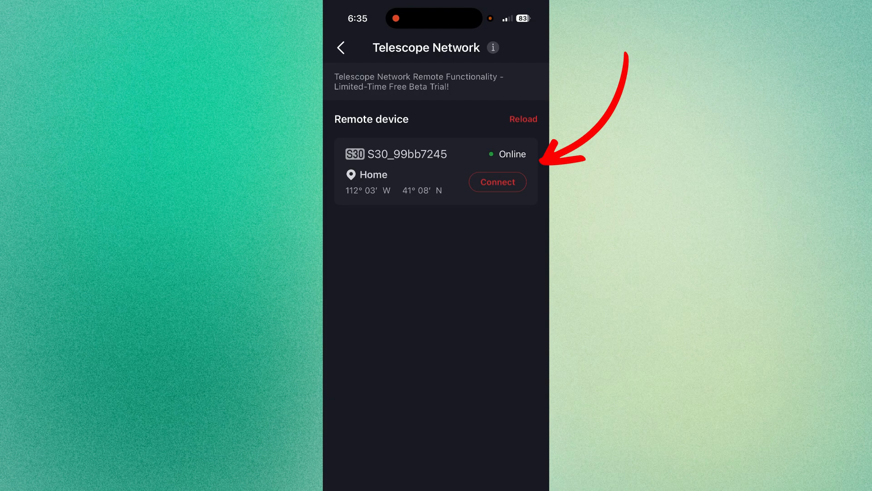
left_click(497, 181)
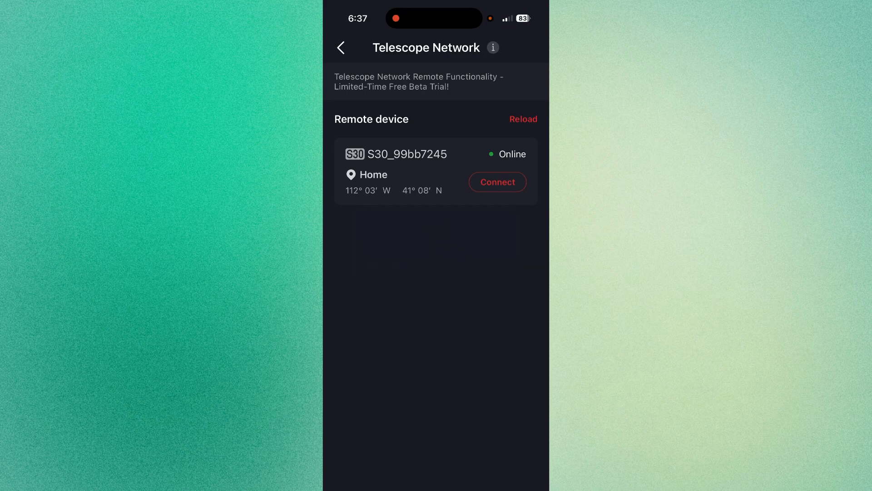
left_click(497, 182)
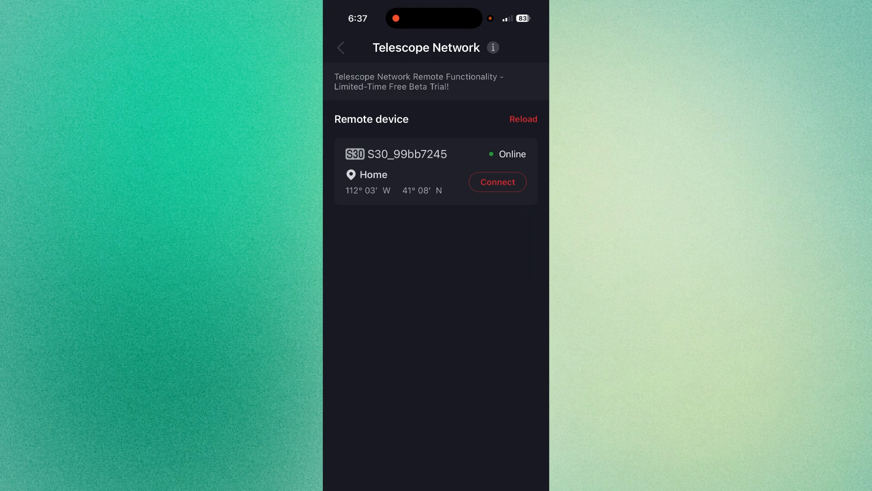
Step: Enter the S30 live view, nudge the arm with the joystick, then return home
left_click(340, 47)
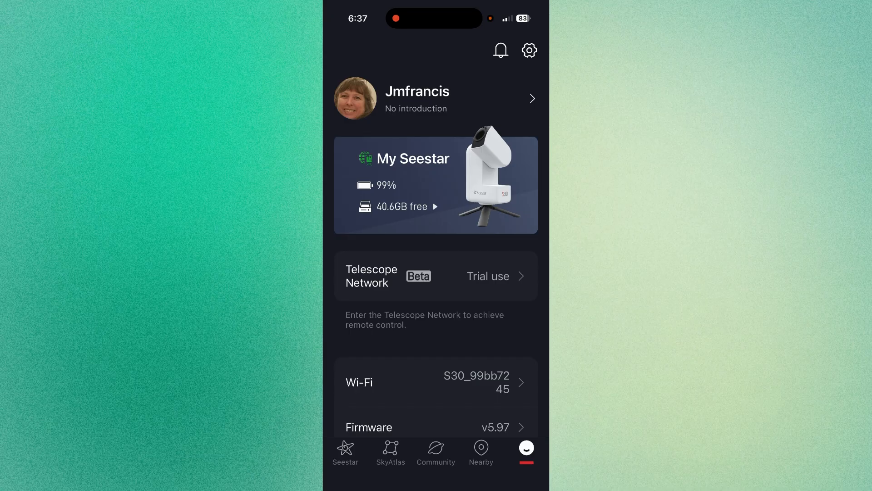
left_click(345, 451)
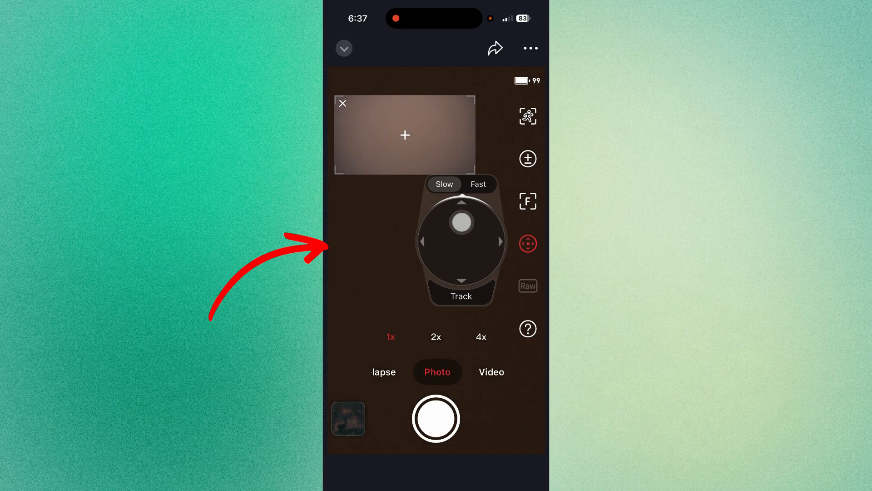
left_click_drag(461, 222, 462, 273)
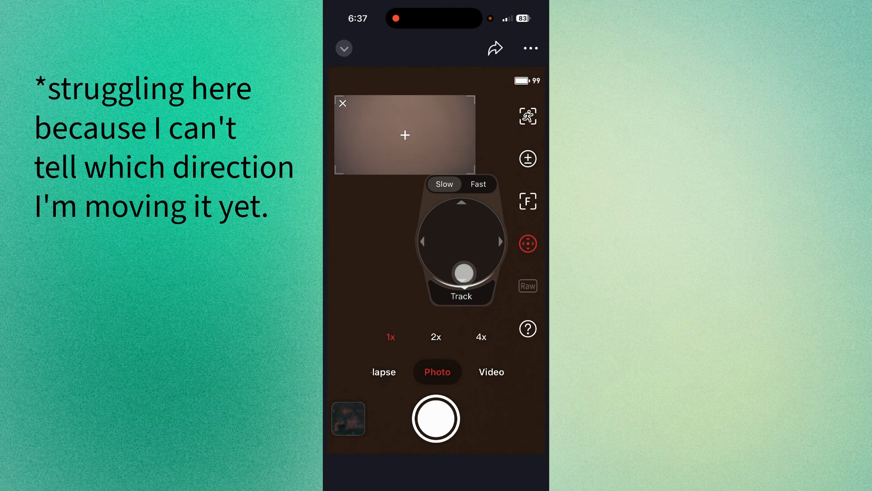
left_click_drag(462, 273, 462, 242)
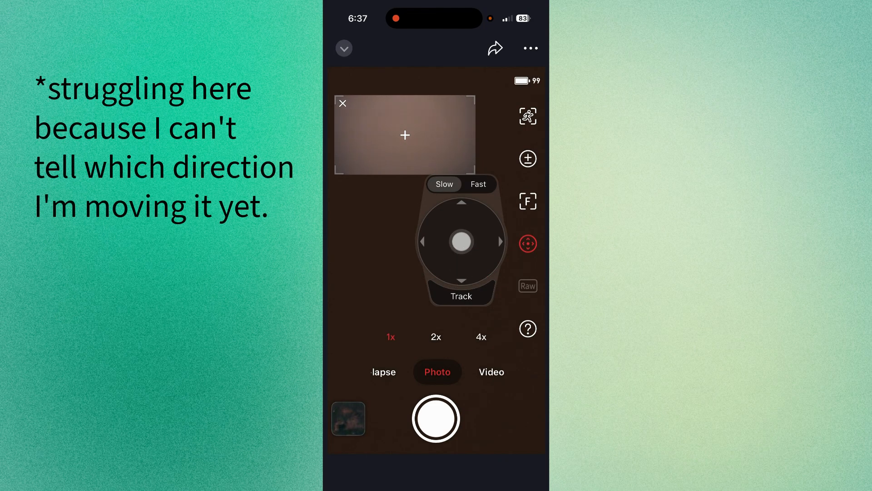
left_click(343, 104)
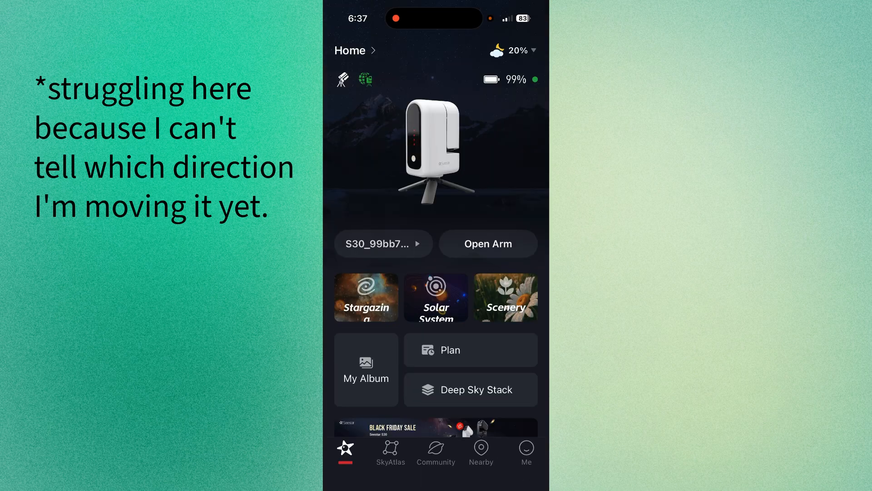
Step: Raise the S30's arm with Open Arm on the home screen
left_click(488, 244)
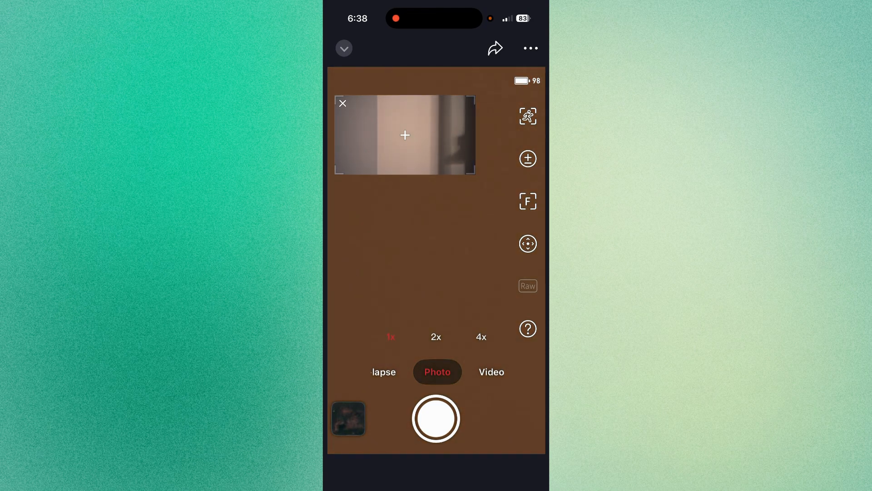
Step: Slew the S30 rightward at Fast speed with the joystick until it points at the kitchen
left_click(527, 244)
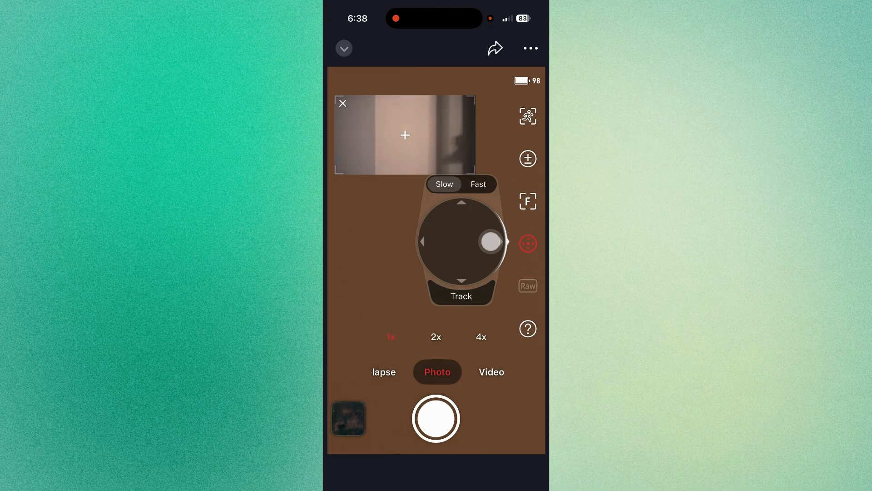
left_click(477, 184)
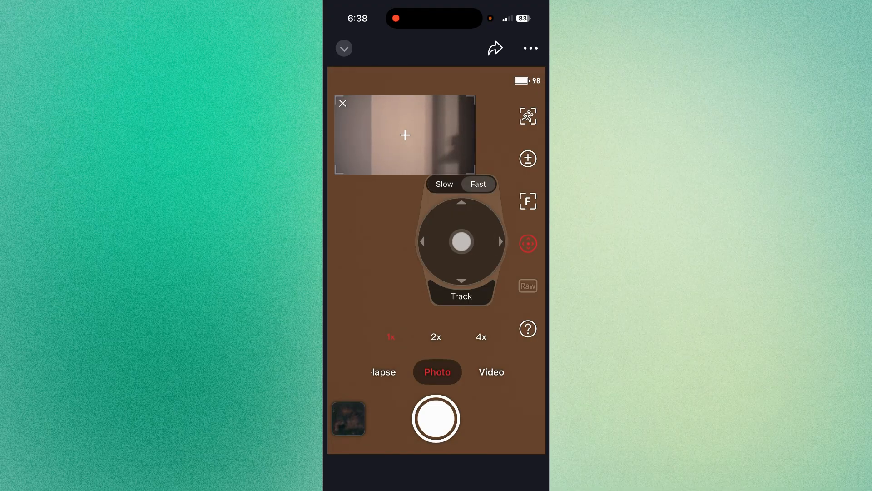
left_click_drag(462, 241, 483, 243)
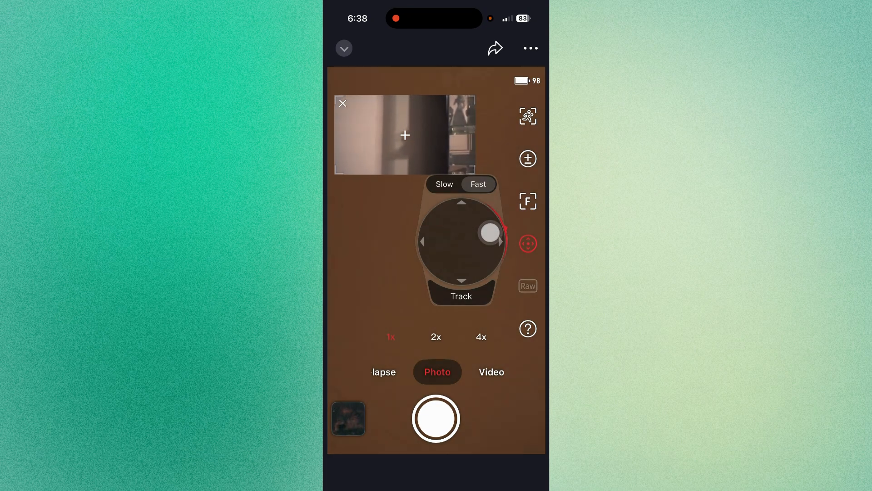
left_click_drag(490, 231, 468, 233)
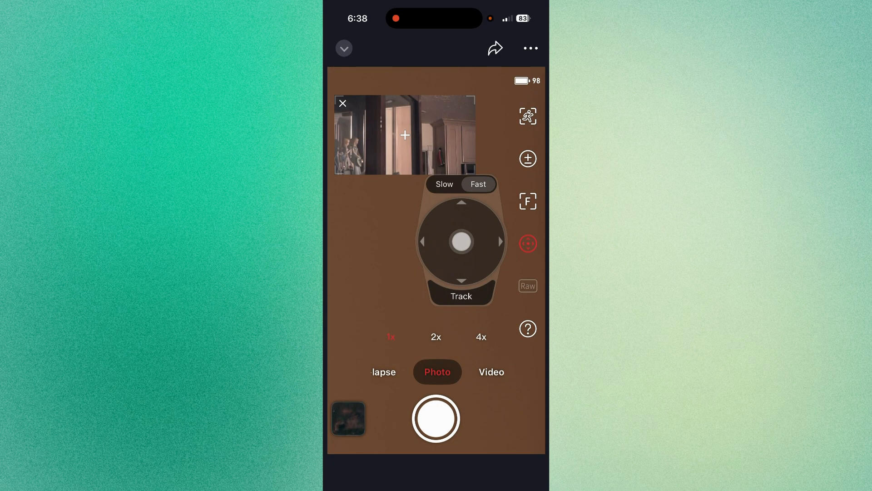
left_click_drag(461, 241, 488, 251)
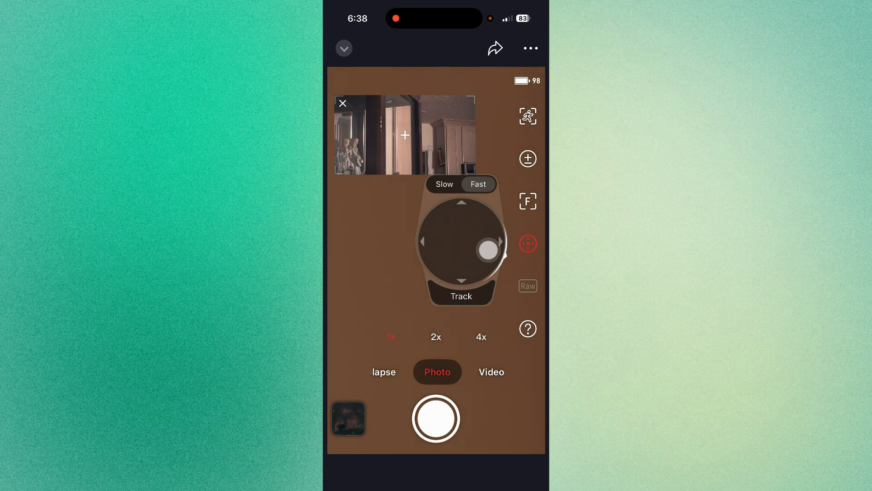
left_click_drag(489, 251, 489, 260)
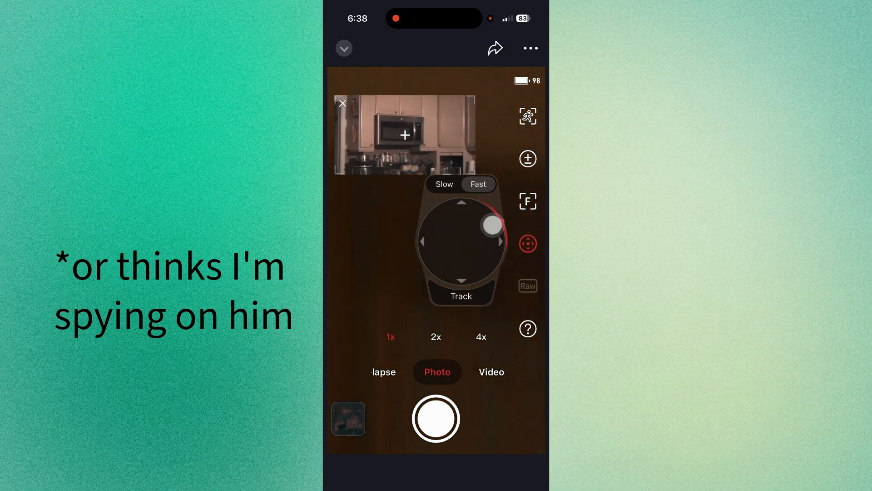
left_click_drag(490, 224, 479, 216)
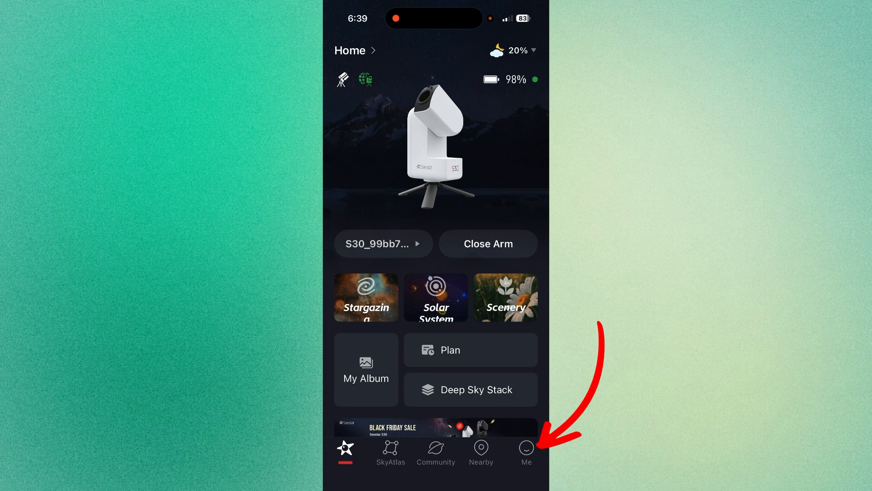
left_click(526, 451)
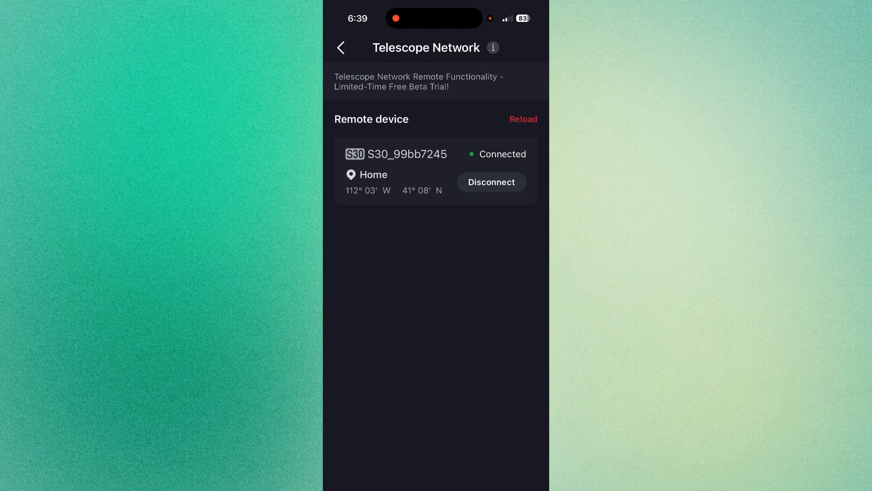
left_click(341, 47)
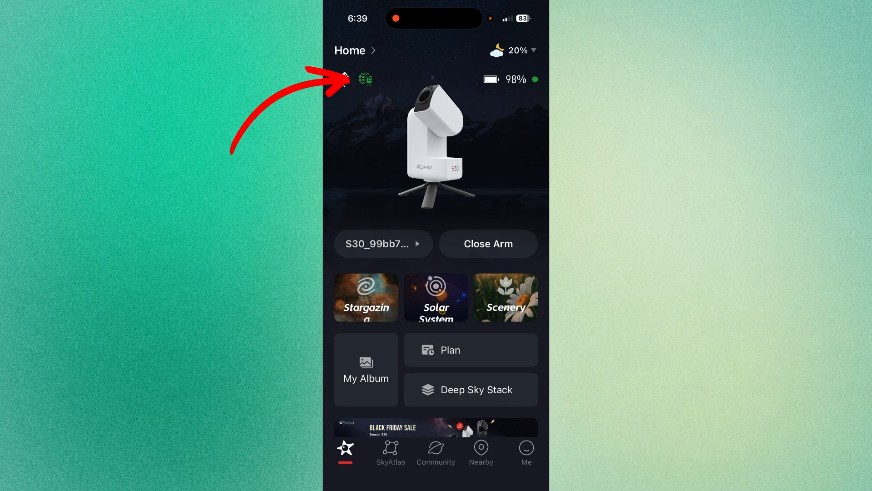
Step: Fold the S30's arm down with Close Arm
left_click(488, 243)
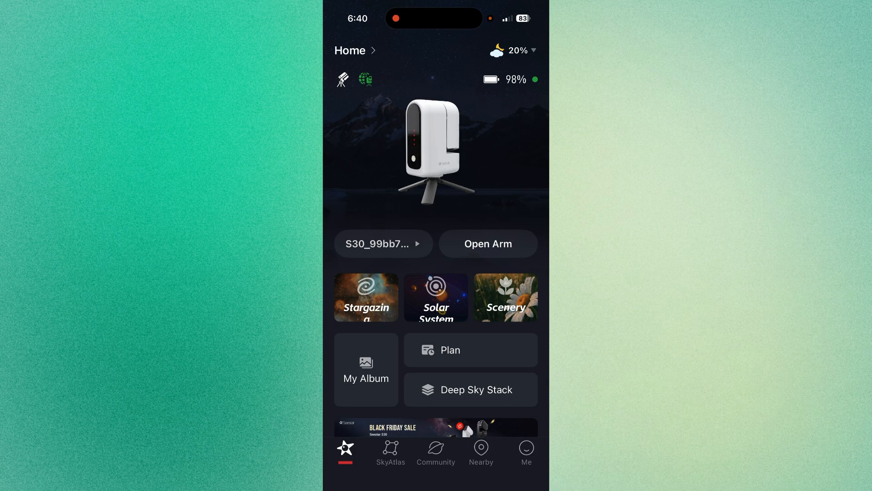
Step: Slide to shut down the S30, confirm OK, and return to the disconnected home screen
left_click(526, 451)
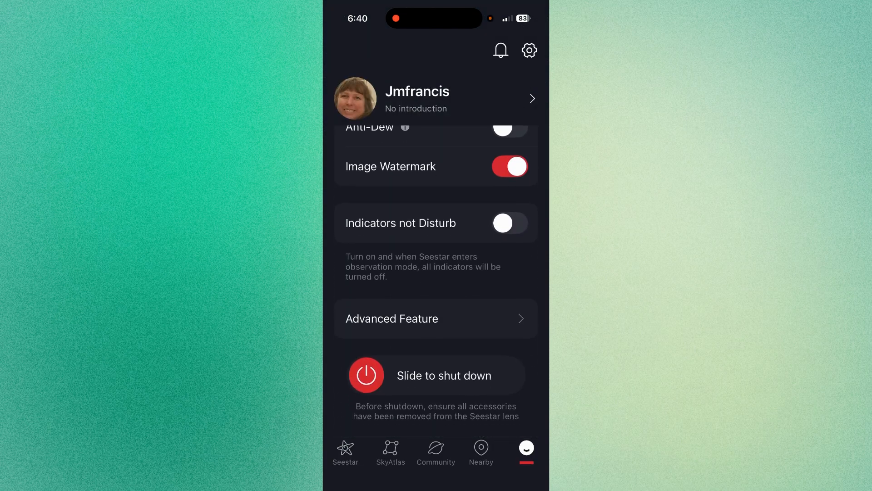
left_click_drag(367, 376, 506, 375)
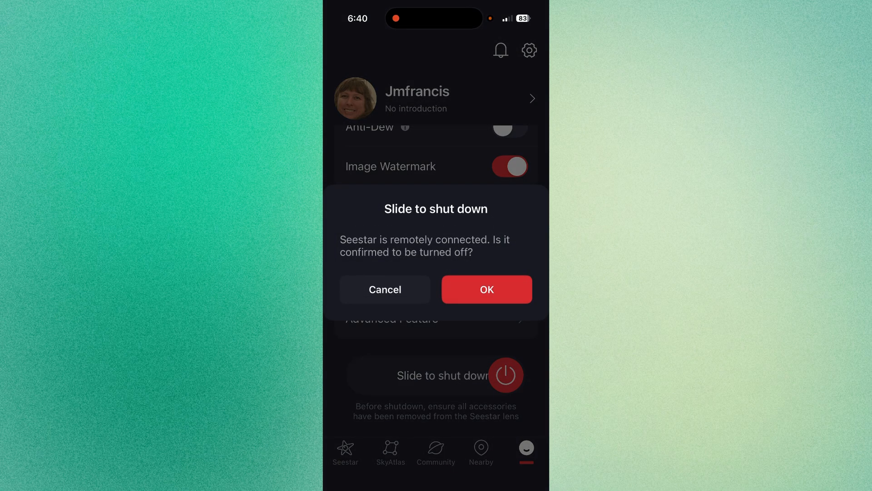
left_click(486, 289)
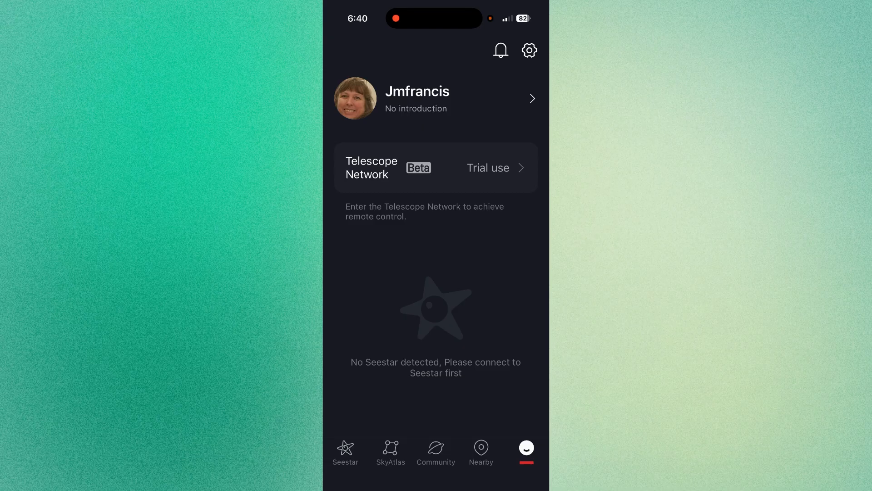
left_click(345, 451)
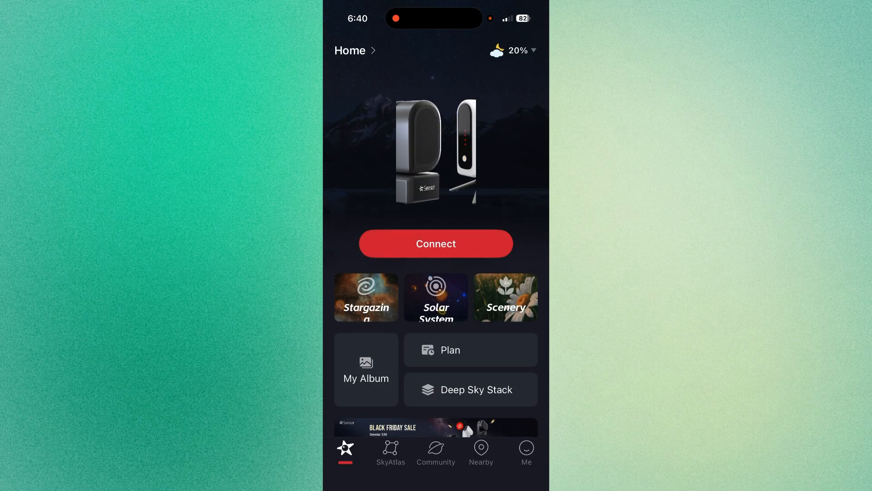